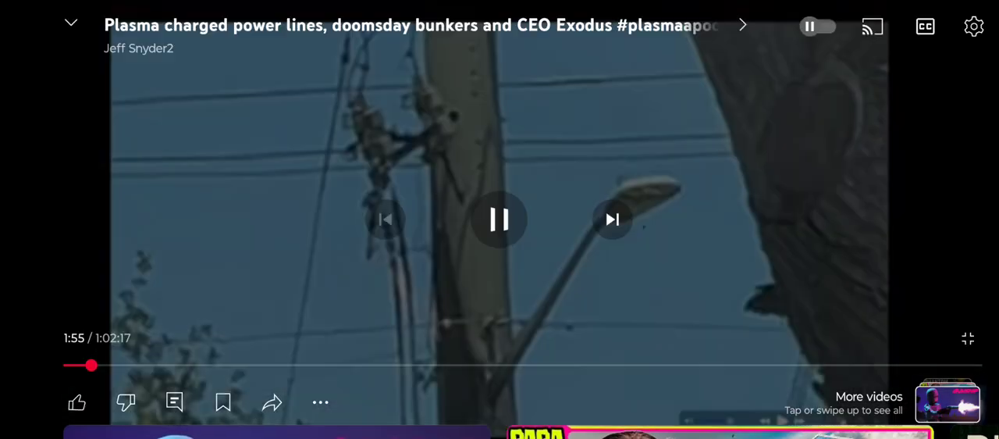
Seek the plasma power lines video forward to about 3:55.
{"action": "left_click_drag", "start_coordinate": [90, 366], "coordinate": [122, 365]}
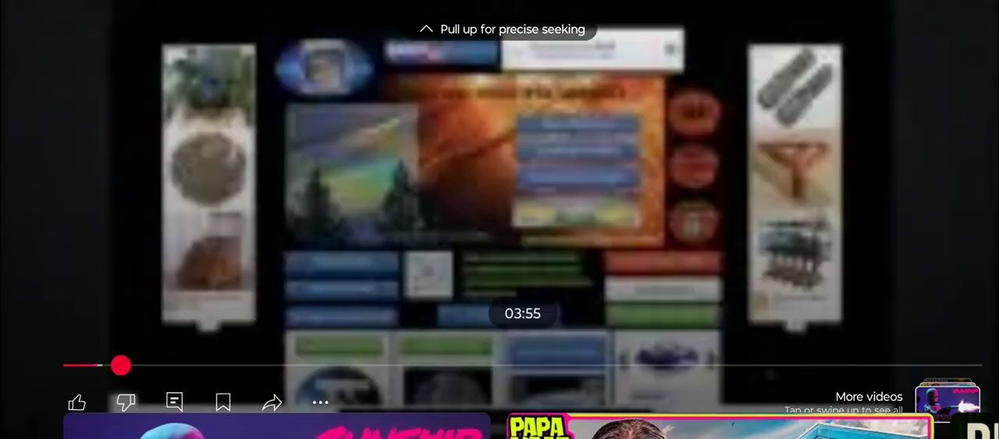
Seek playback further ahead to about 4:20, where the presenter inset appears.
{"action": "left_click_drag", "start_coordinate": [122, 365], "coordinate": [403, 365]}
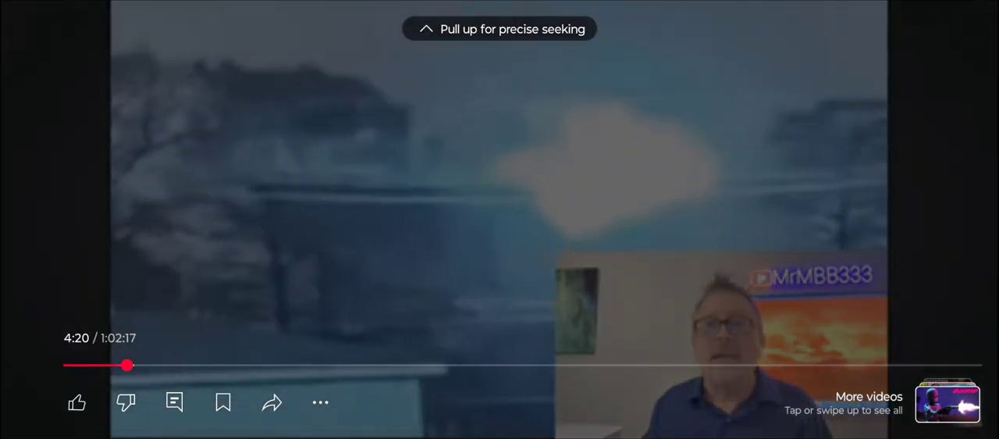
{"action": "left_click_drag", "start_coordinate": [129, 365], "coordinate": [149, 365]}
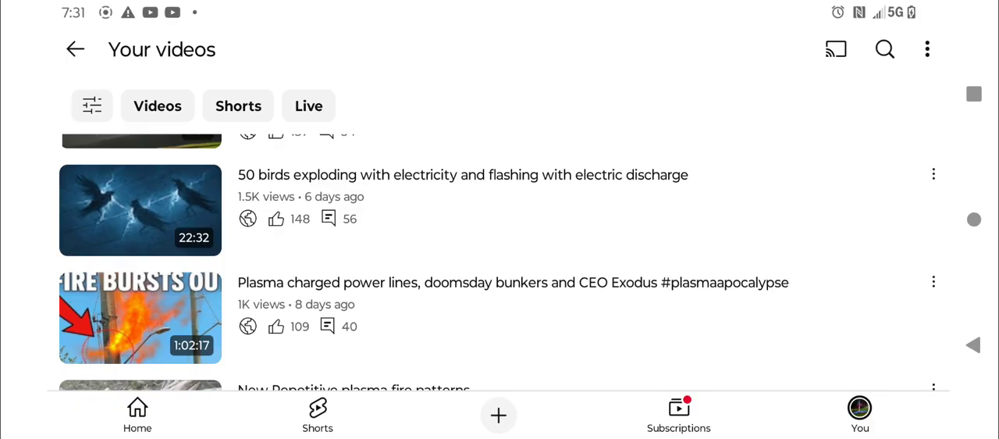
Scroll down the Your videos list past the bird and plasma power lines uploads.
{"action": "scroll", "scroll_direction": "down", "scroll_amount": 3}
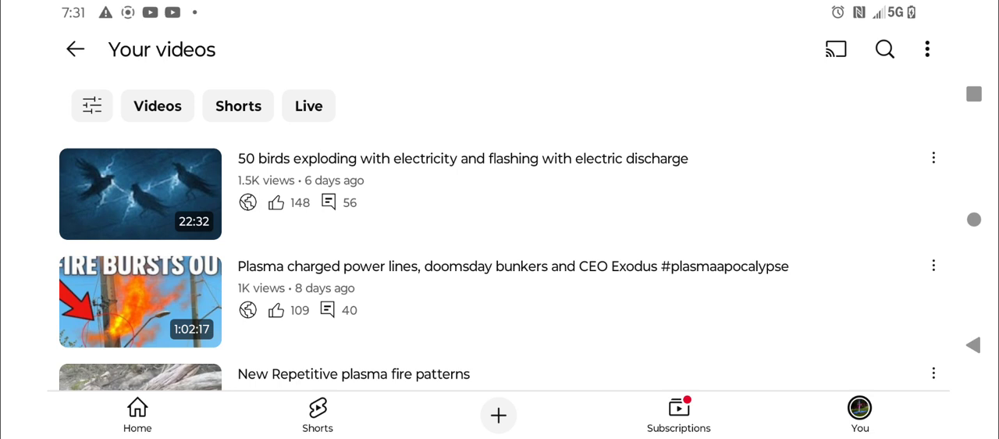
{"action": "scroll", "scroll_direction": "down", "scroll_amount": 3}
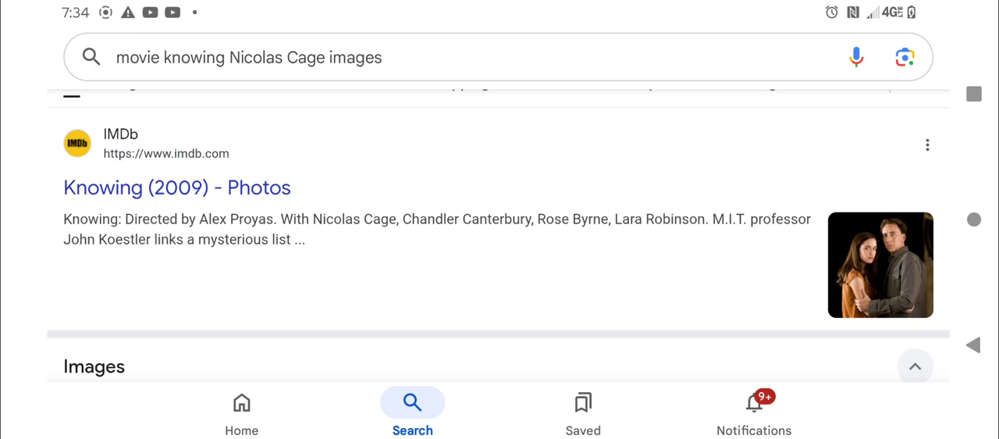
Scroll down through the Google image results for the movie Knowing with Nicolas Cage.
{"action": "scroll", "scroll_direction": "down", "scroll_amount": 3}
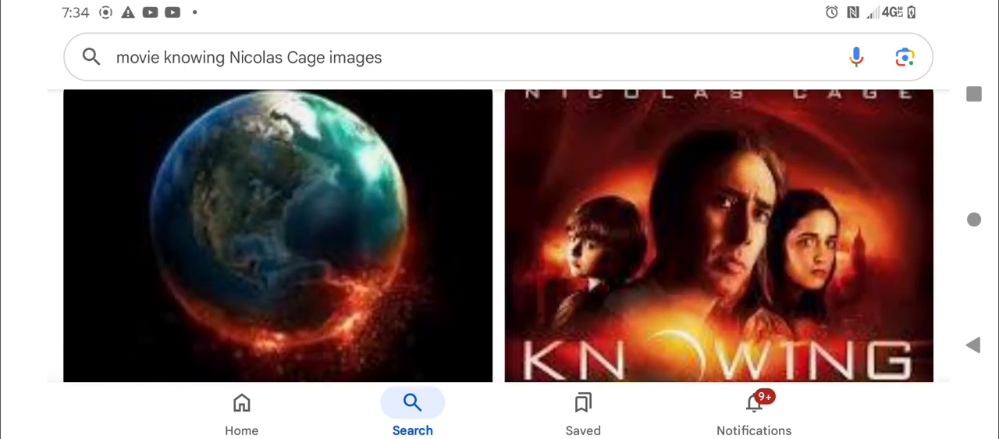
{"action": "scroll", "scroll_direction": "down", "scroll_amount": 3}
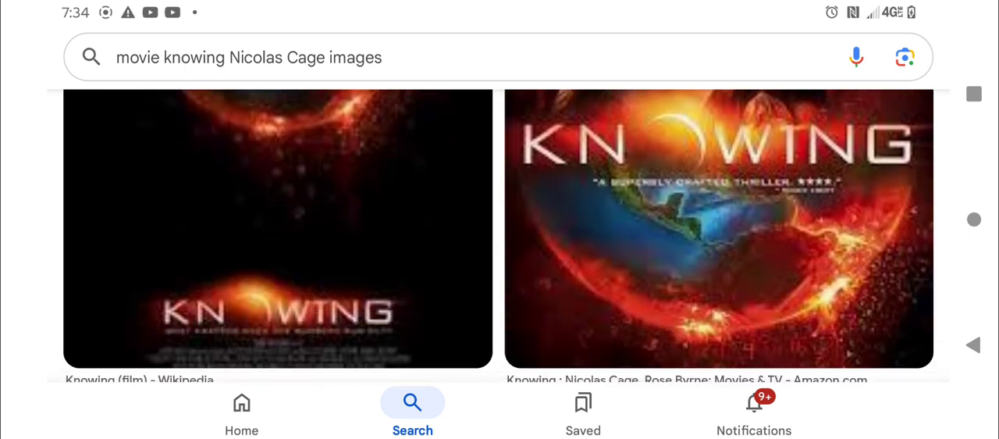
{"action": "scroll", "scroll_direction": "down", "scroll_amount": 3}
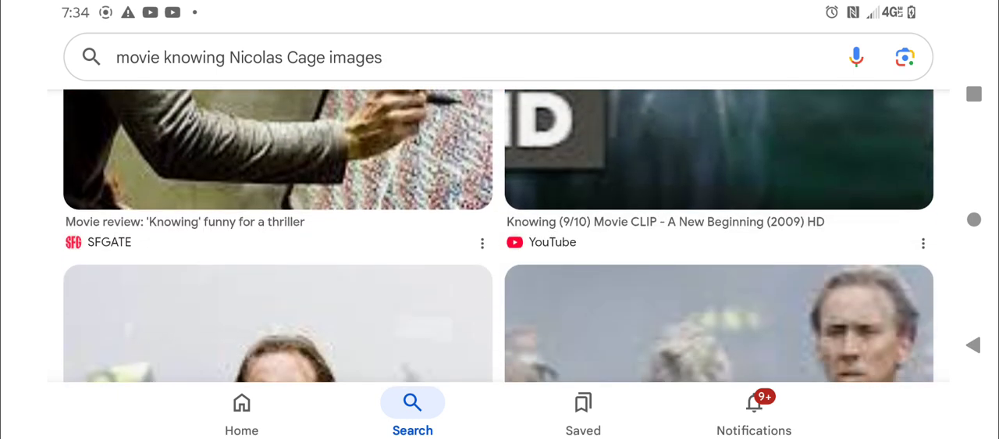
{"action": "scroll", "scroll_direction": "down", "scroll_amount": 3}
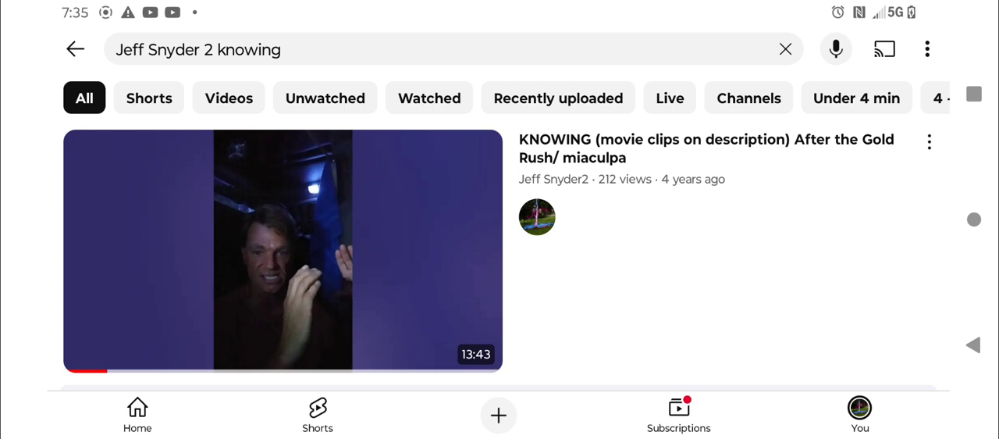
Scroll down the results to Jeff Snyder2's "After The Goldrush/Knowing deciphered" and "AI God part 3" videos.
{"action": "scroll", "scroll_direction": "down", "scroll_amount": 3}
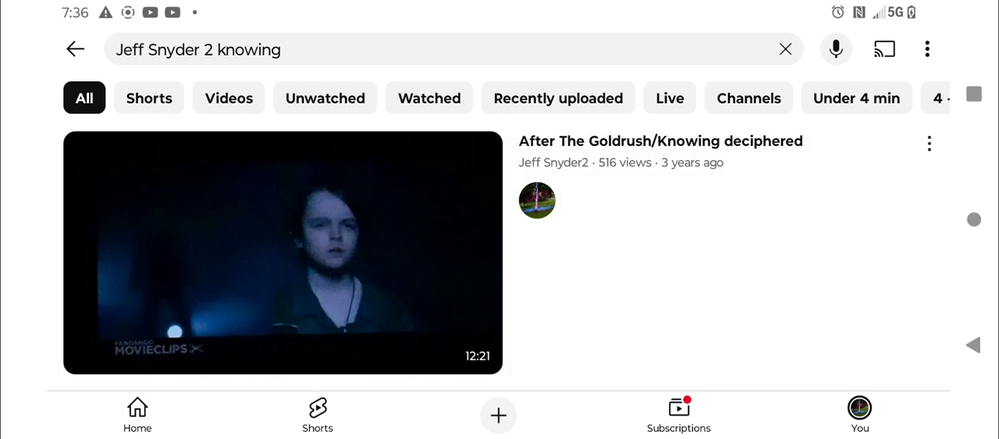
{"action": "scroll", "scroll_direction": "down", "scroll_amount": 3}
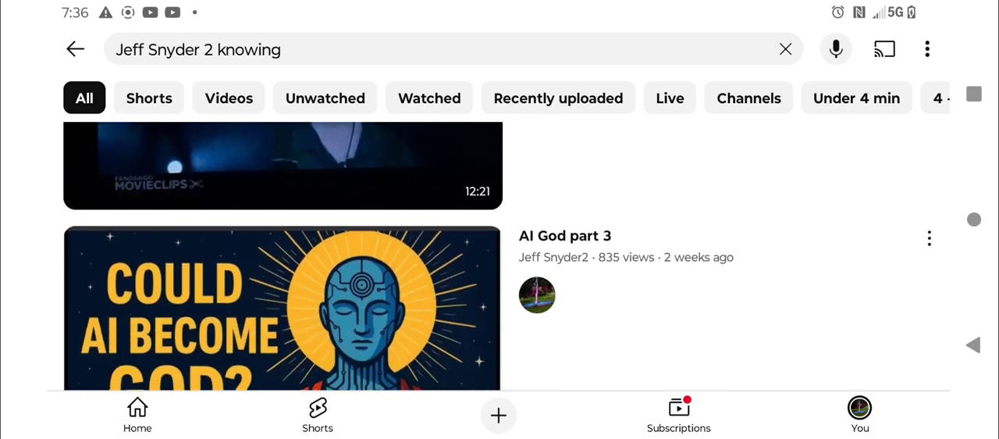